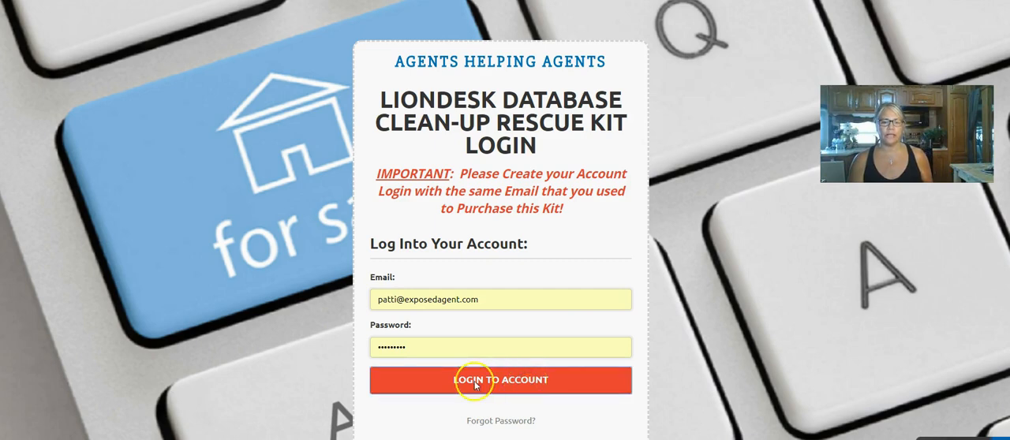
Step: Log into the course member account to reach the Welcome page
left_click(475, 380)
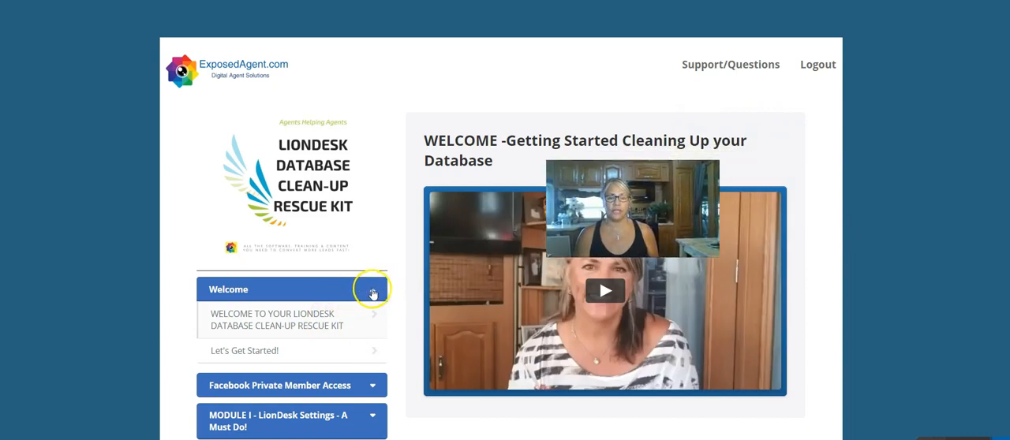
Step: Collapse the Welcome section and reveal the full module list down to Module V
left_click(373, 290)
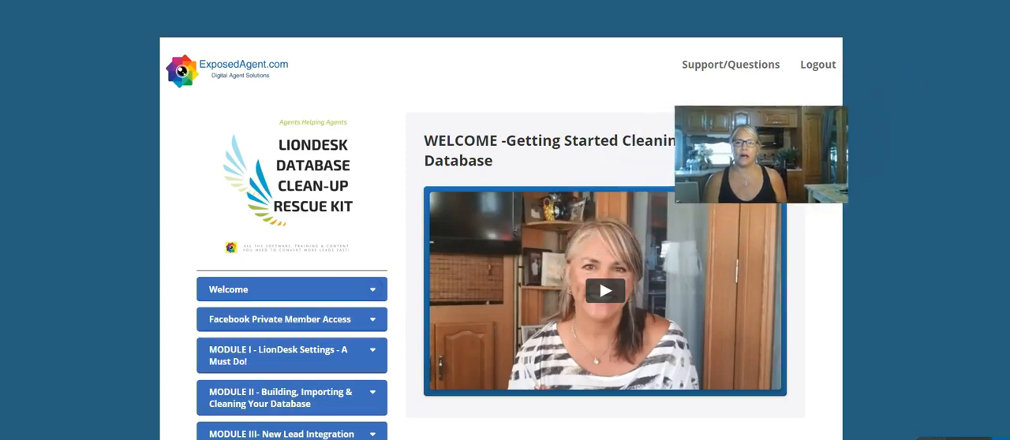
scroll("down", 3)
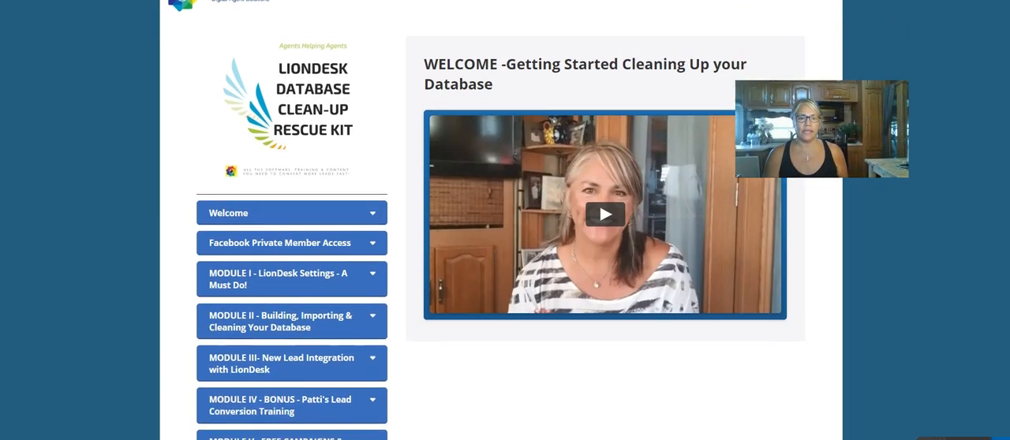
scroll("down", 3)
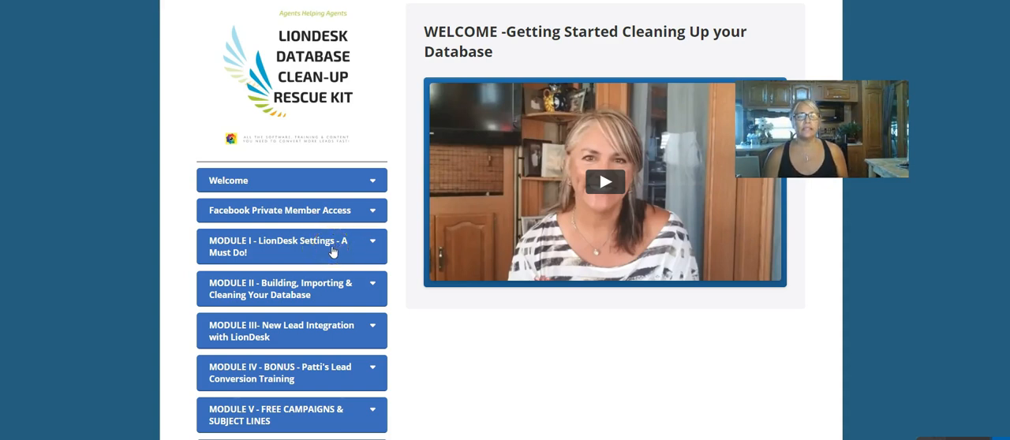
Step: Expand Module I, open its Edit Settings lesson and play the settings walkthrough video
left_click(290, 246)
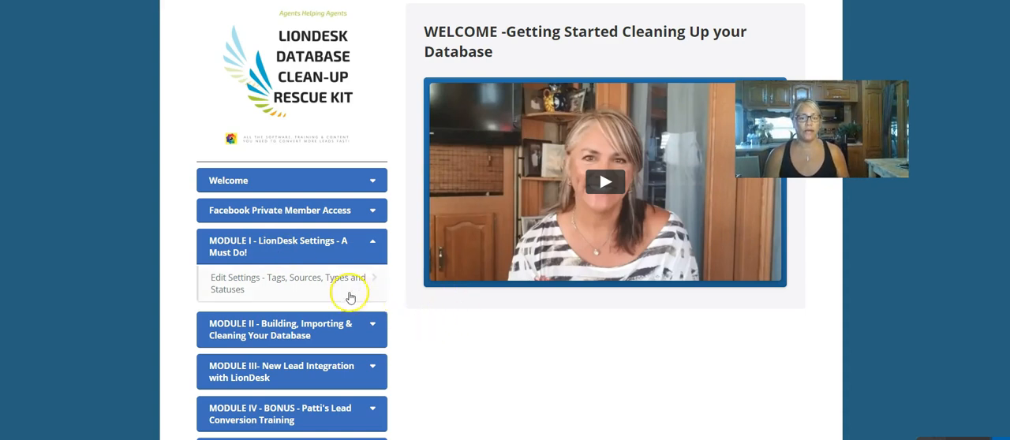
left_click(287, 283)
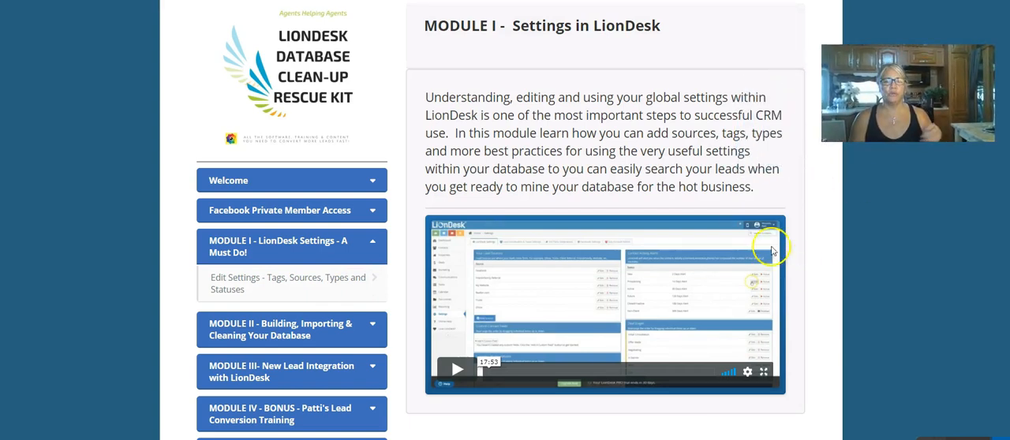
mouse_move(323, 298)
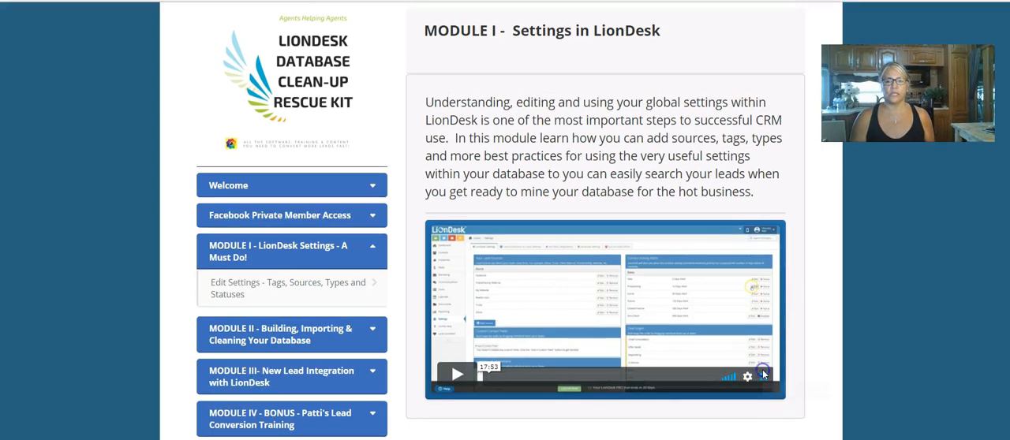
left_click(764, 376)
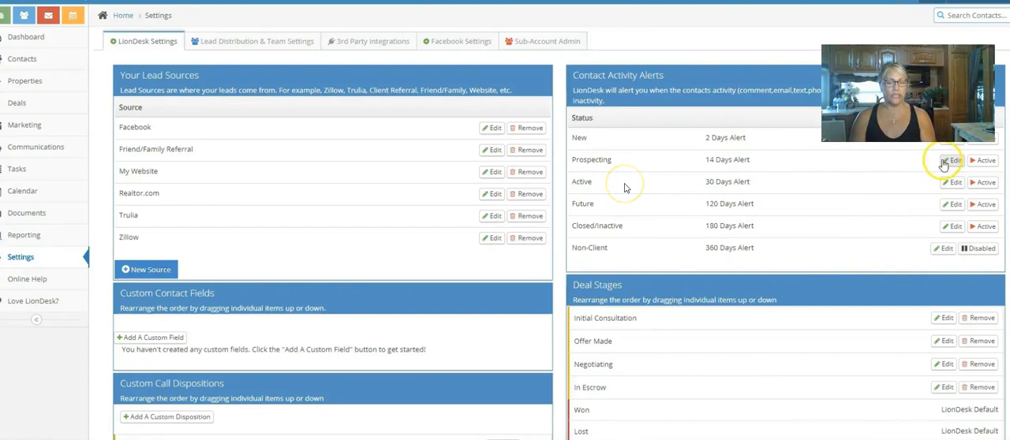
mouse_move(647, 196)
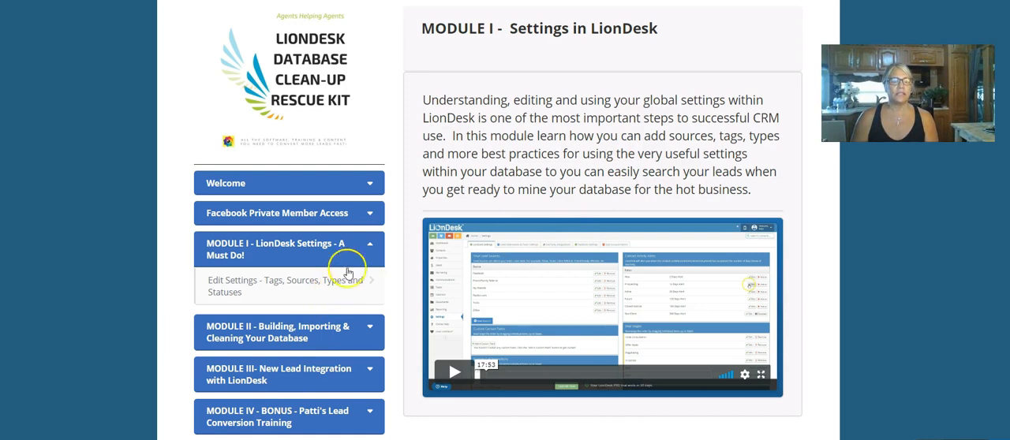
Step: Open Module II's Manually Adding Leads lesson, then expand Module III's Lead Integration lesson
left_click(287, 249)
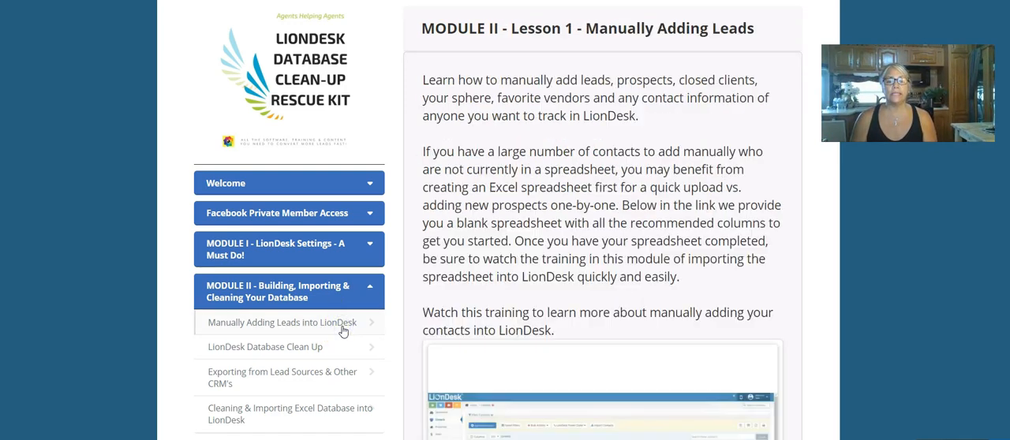
scroll("down", 3)
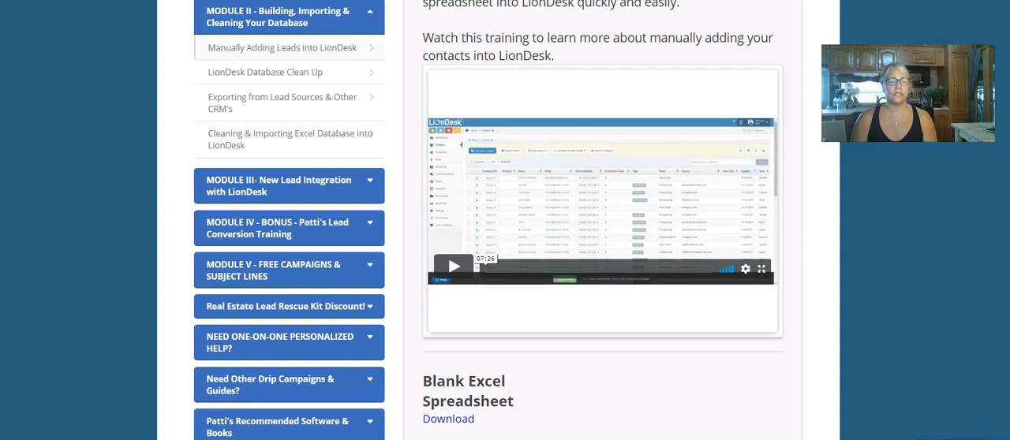
mouse_move(306, 79)
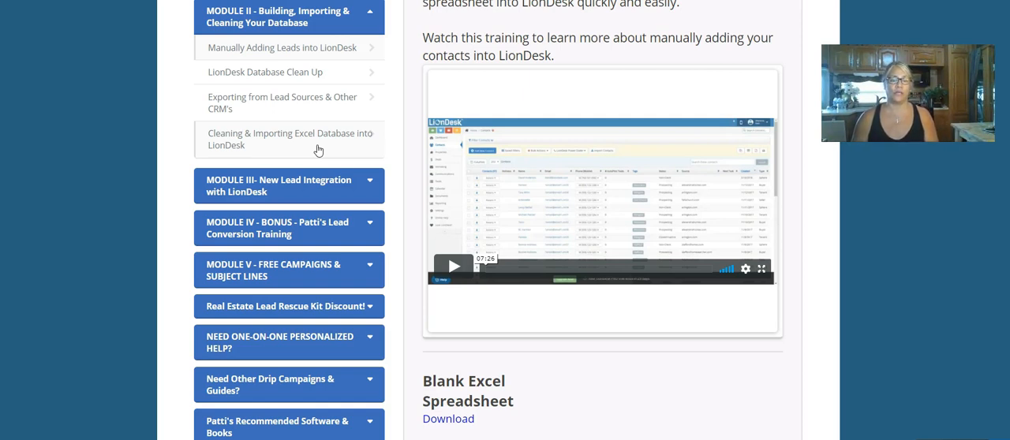
left_click(288, 186)
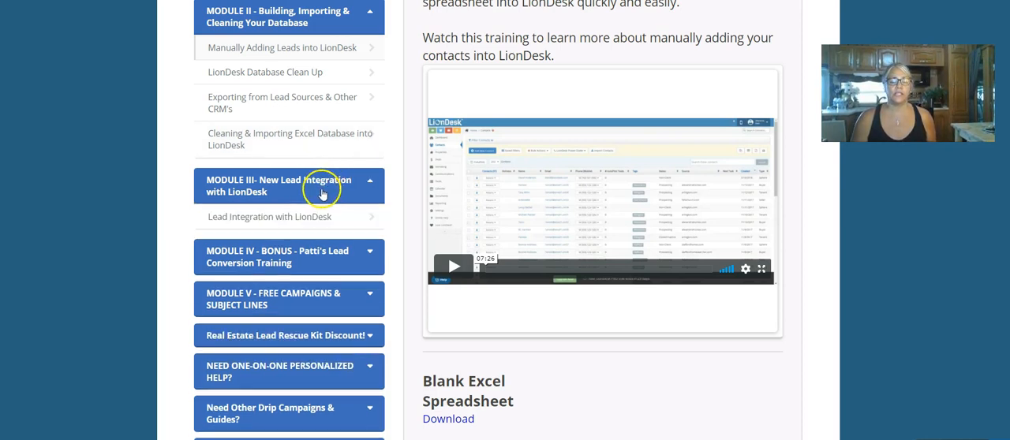
mouse_move(323, 219)
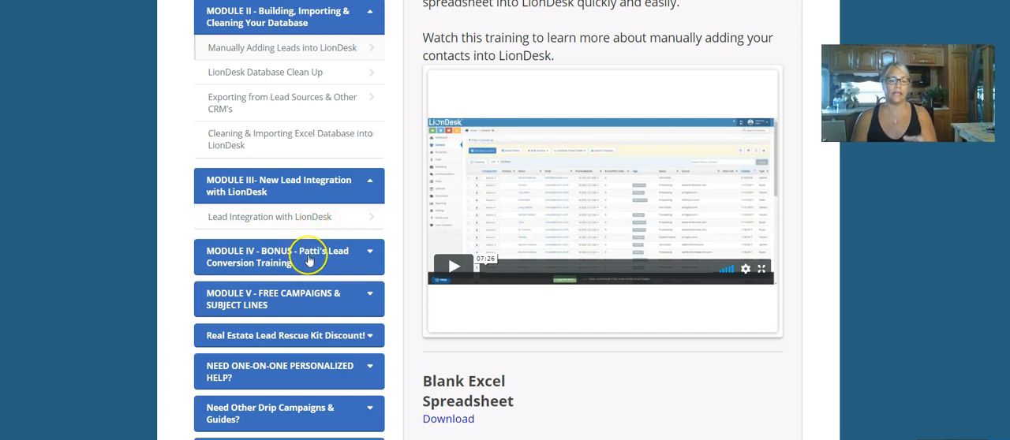
Step: Expand the Module IV bonus section listing its lead conversion success tips lesson
left_click(289, 256)
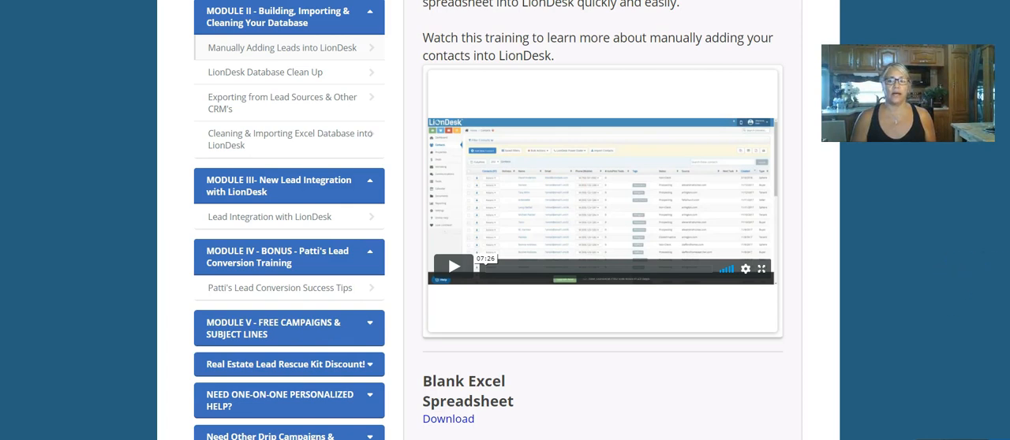
scroll("down", 3)
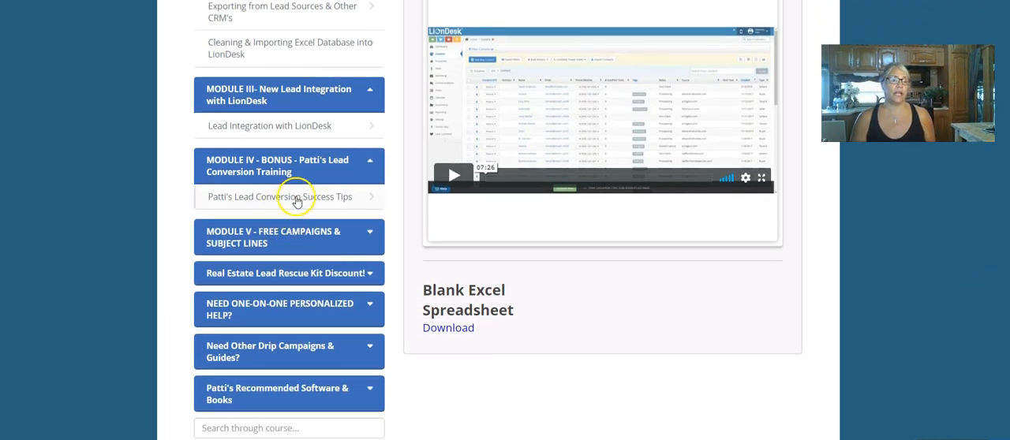
mouse_move(715, 313)
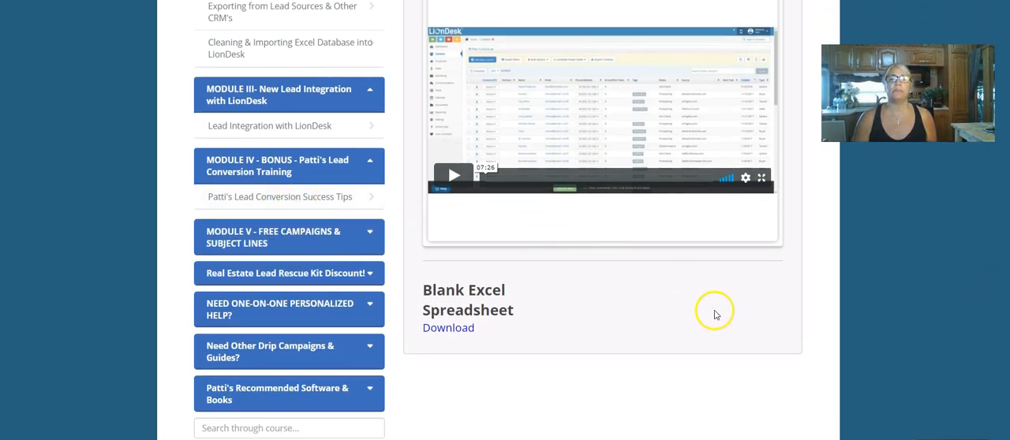
mouse_move(707, 296)
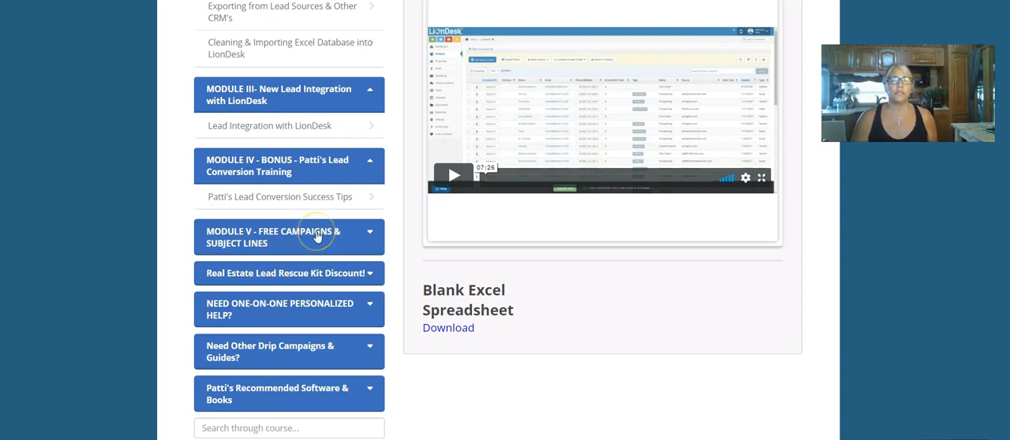
Step: Expand Module V to list its campaign setup and subject-line lessons
left_click(289, 237)
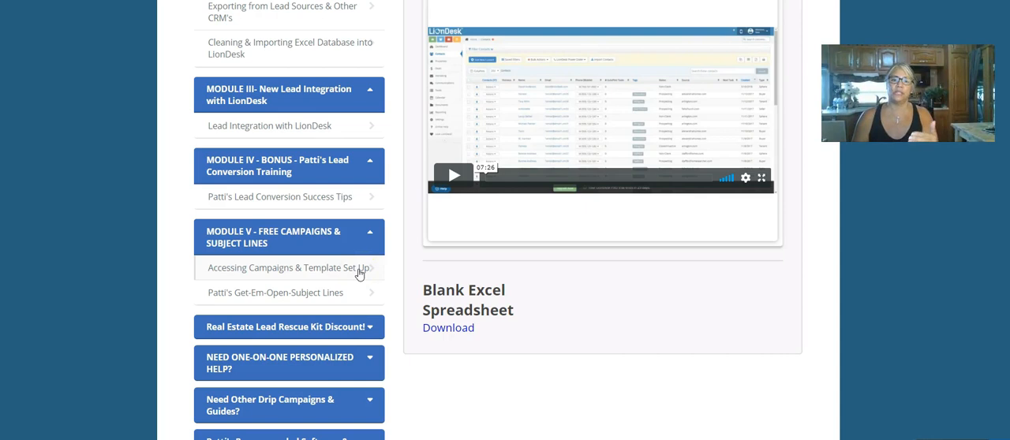
mouse_move(331, 275)
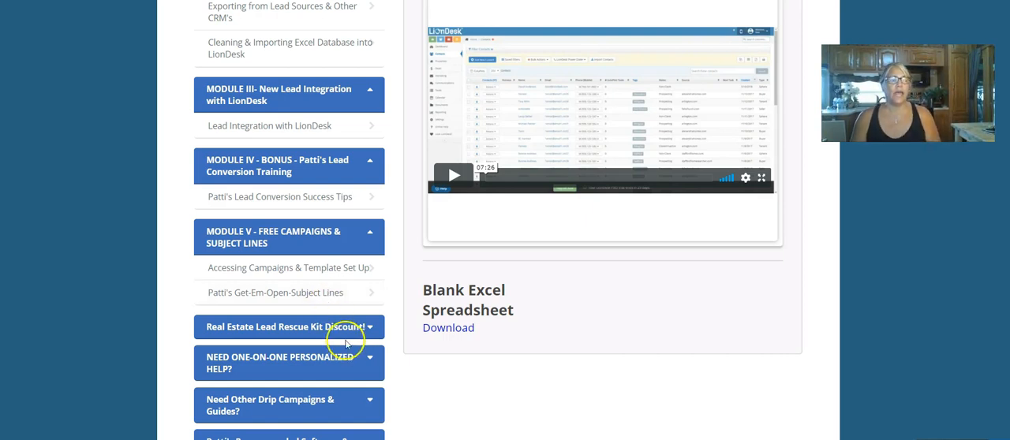
scroll("down", 3)
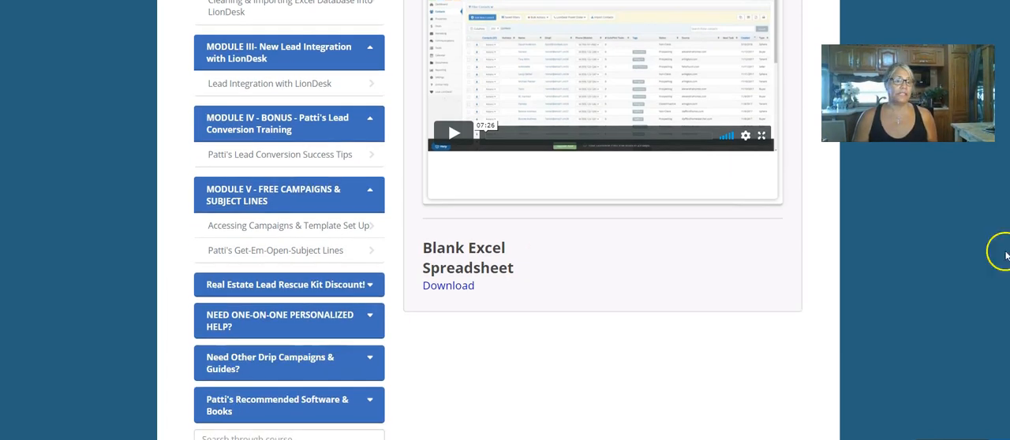
mouse_move(327, 285)
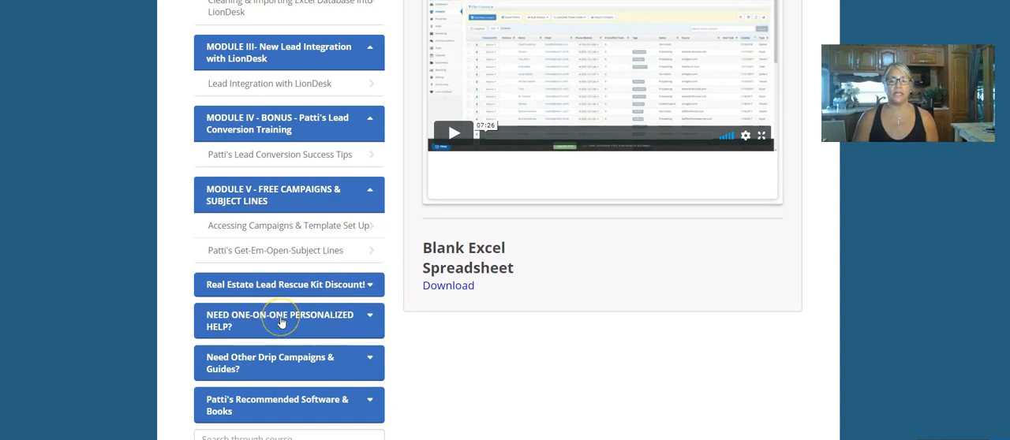
mouse_move(627, 309)
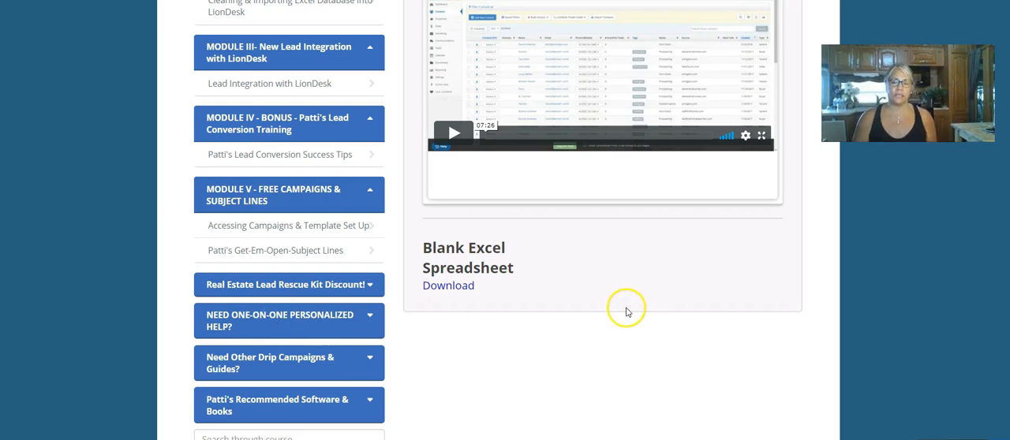
mouse_move(631, 313)
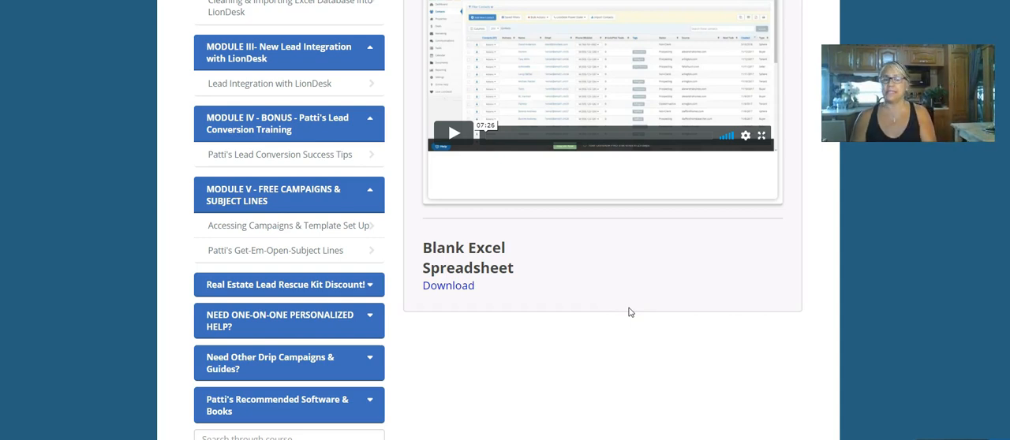
mouse_move(294, 371)
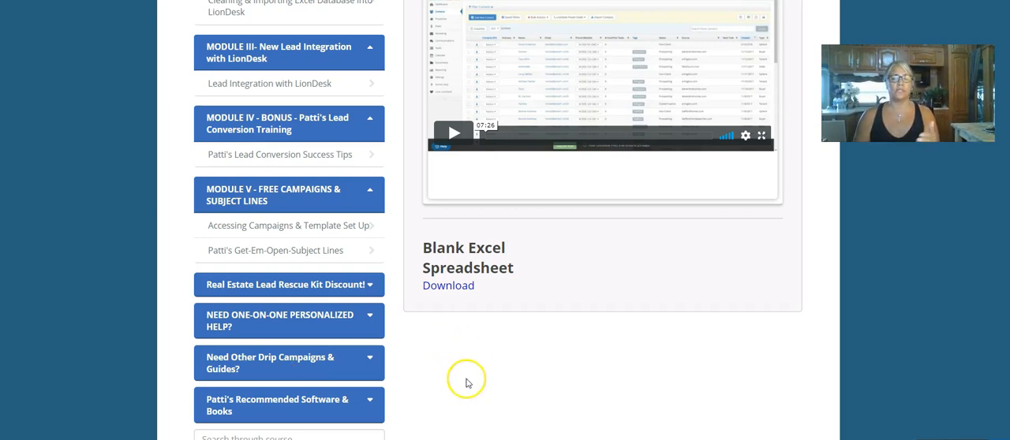
mouse_move(490, 363)
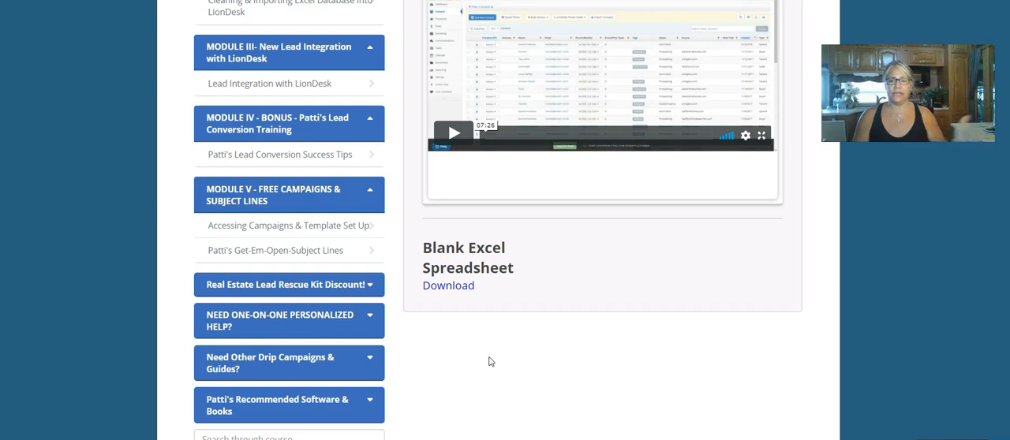
scroll("up", 3)
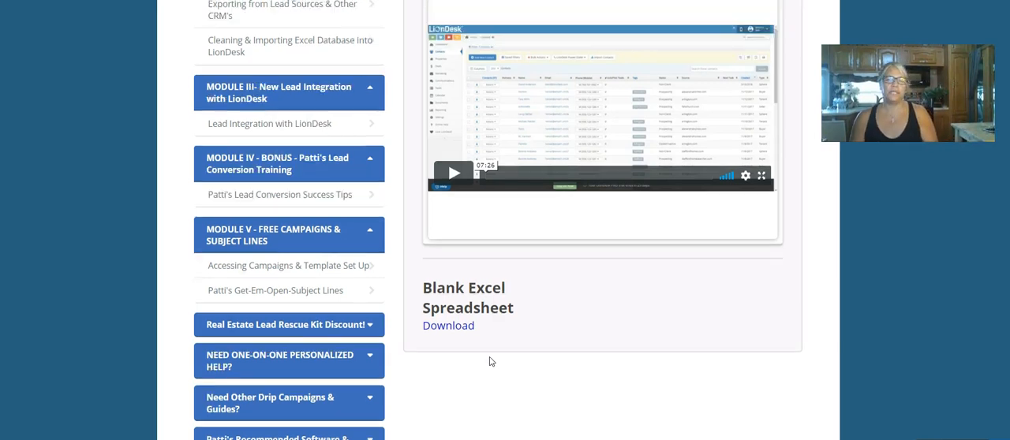